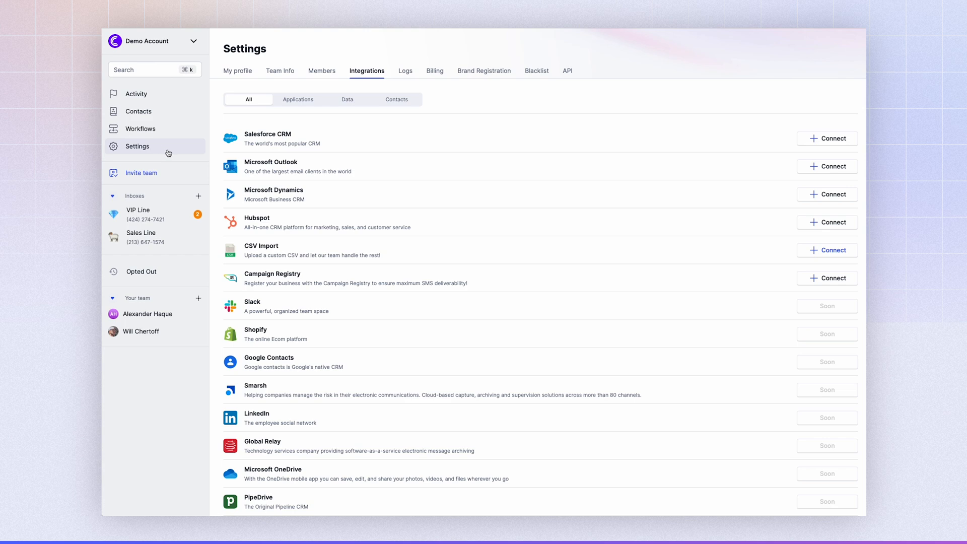
Step: Show the Integrations list in Settings, with Salesforce CRM among the connectable options
click(238, 71)
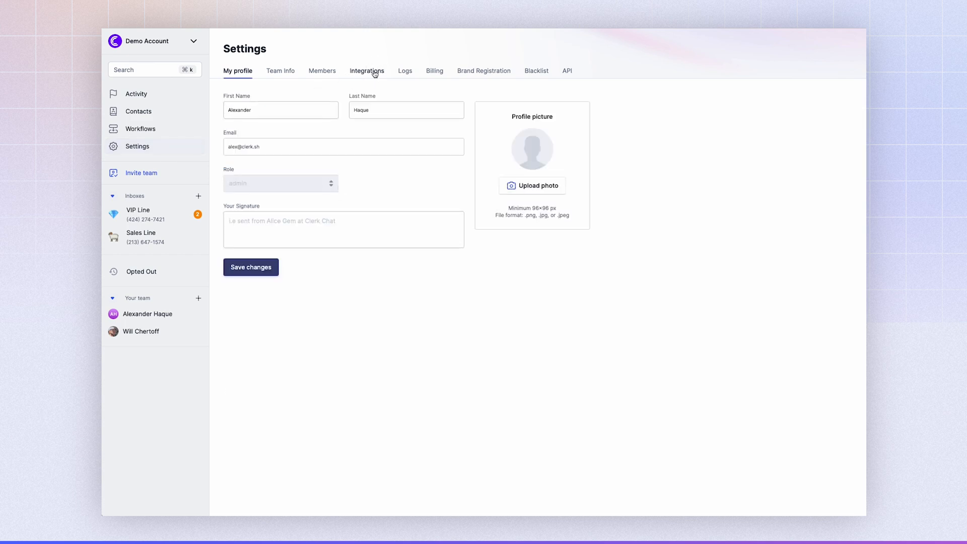
click(367, 70)
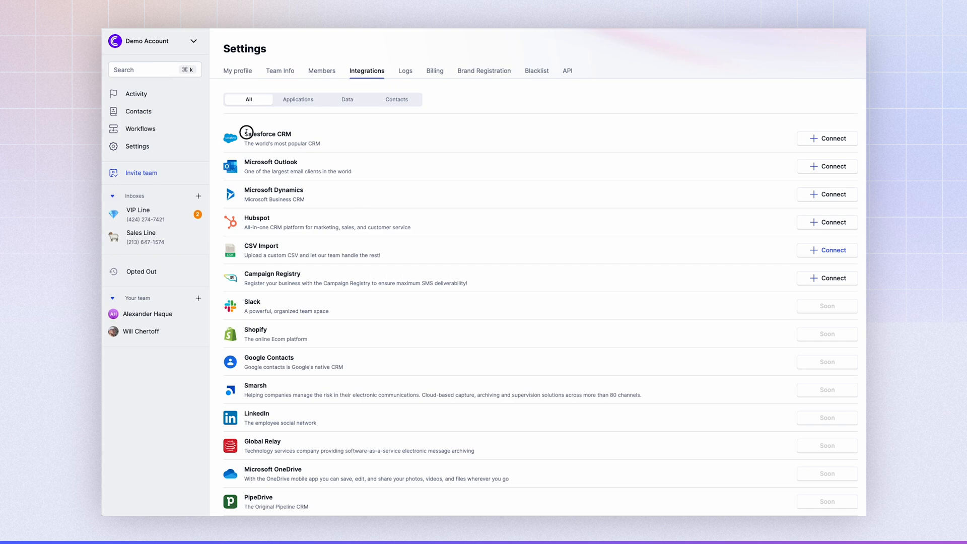
mouse_move(834, 138)
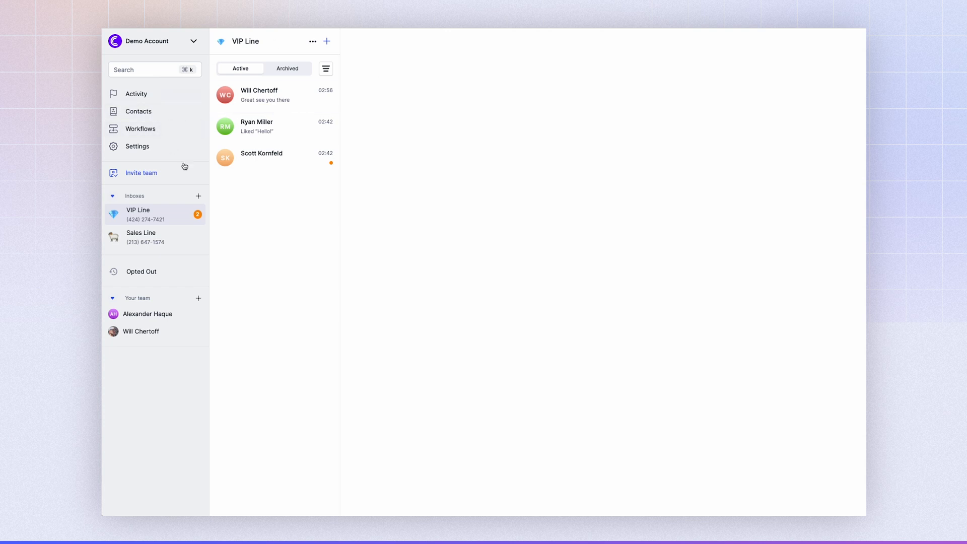
mouse_move(137, 146)
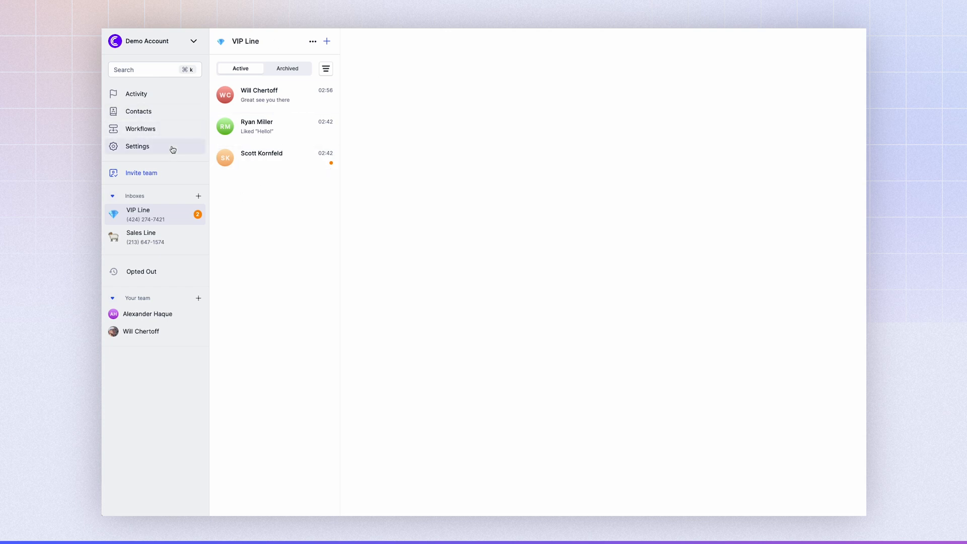
Step: View Salesforce CRM as connected under Integrations and toggle sharing its contacts with the team
click(137, 146)
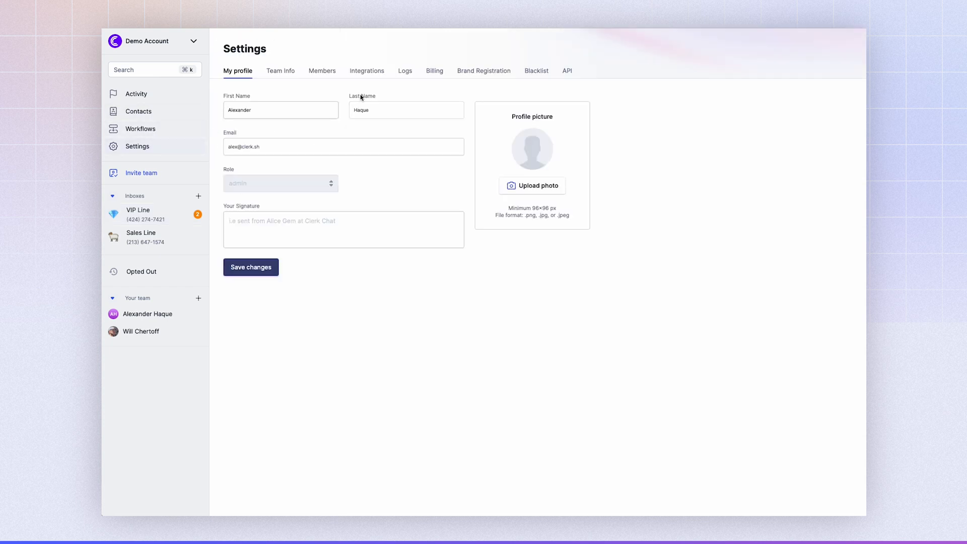
click(367, 70)
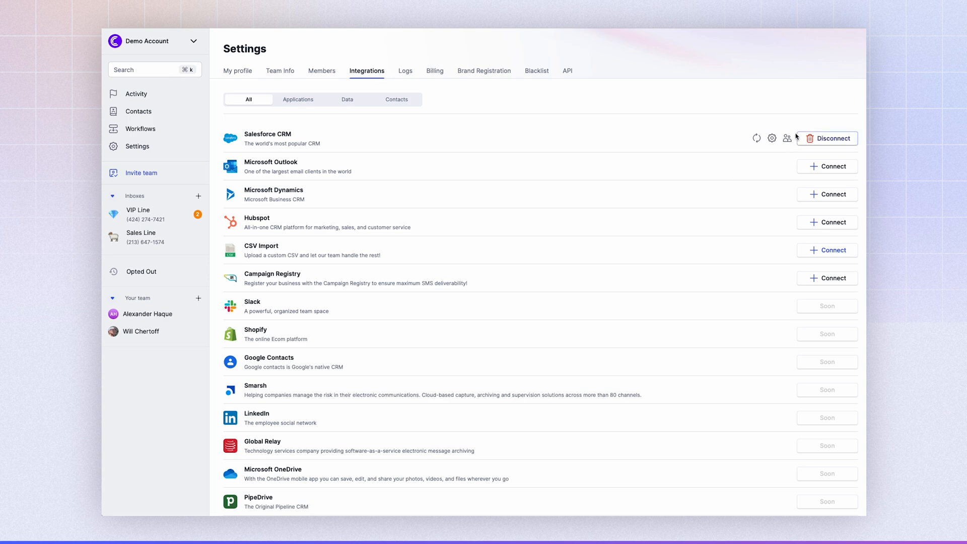
mouse_move(769, 110)
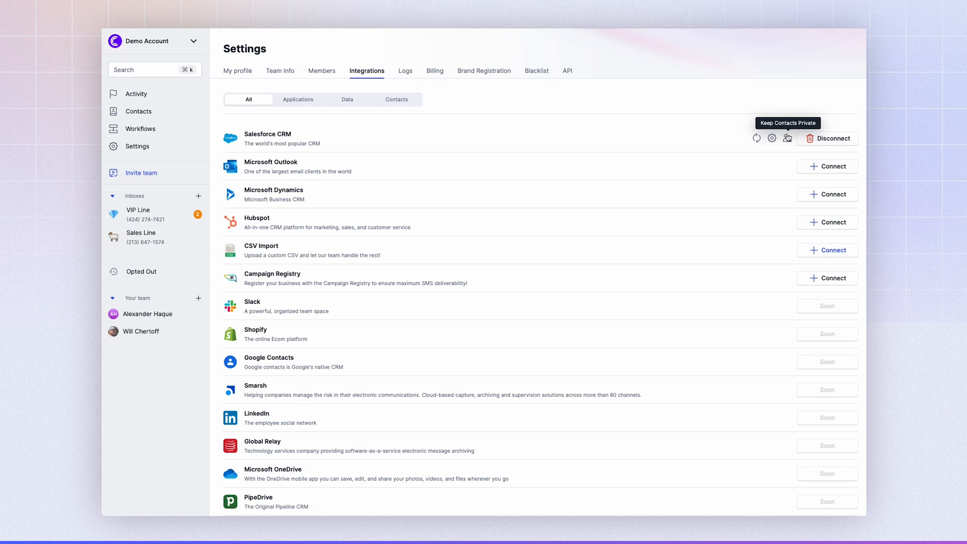
mouse_move(788, 138)
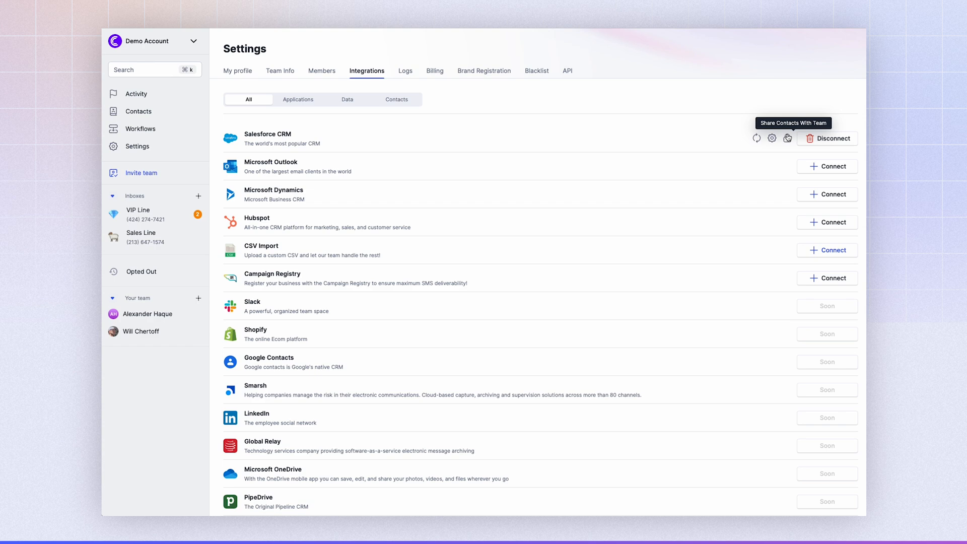
click(788, 138)
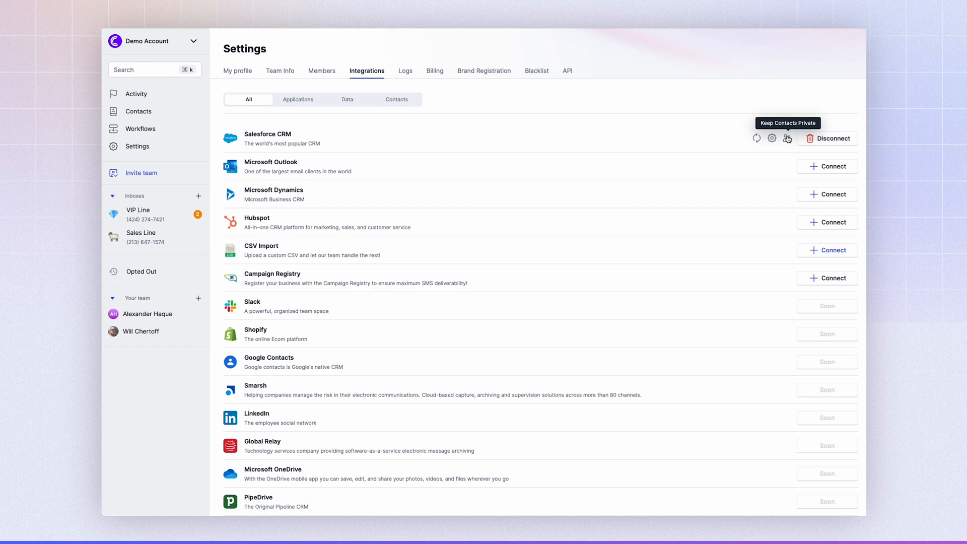
mouse_move(772, 138)
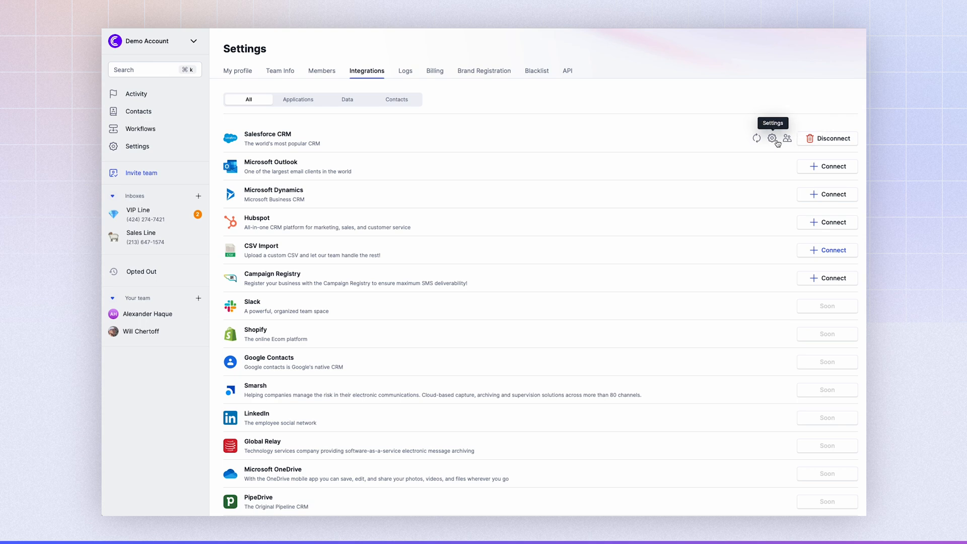
mouse_move(756, 138)
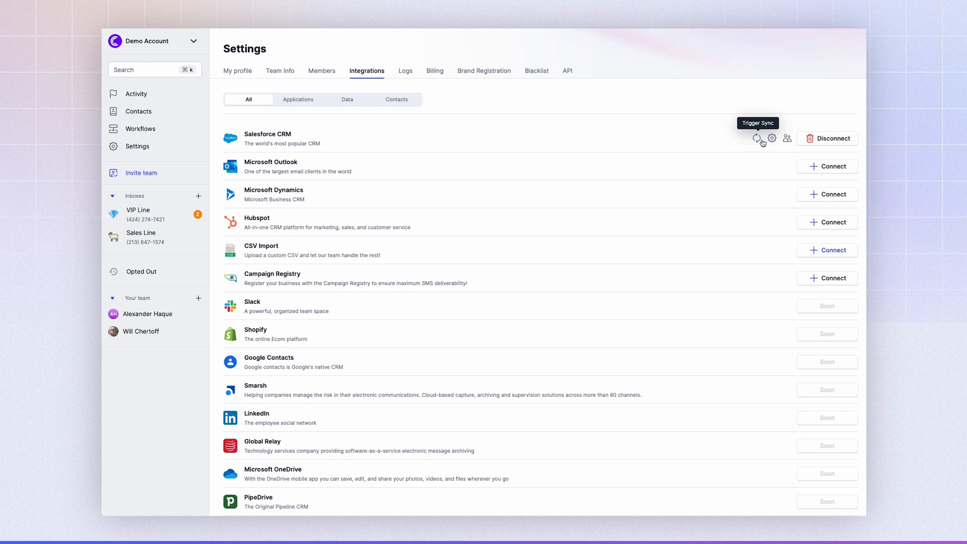
mouse_move(621, 73)
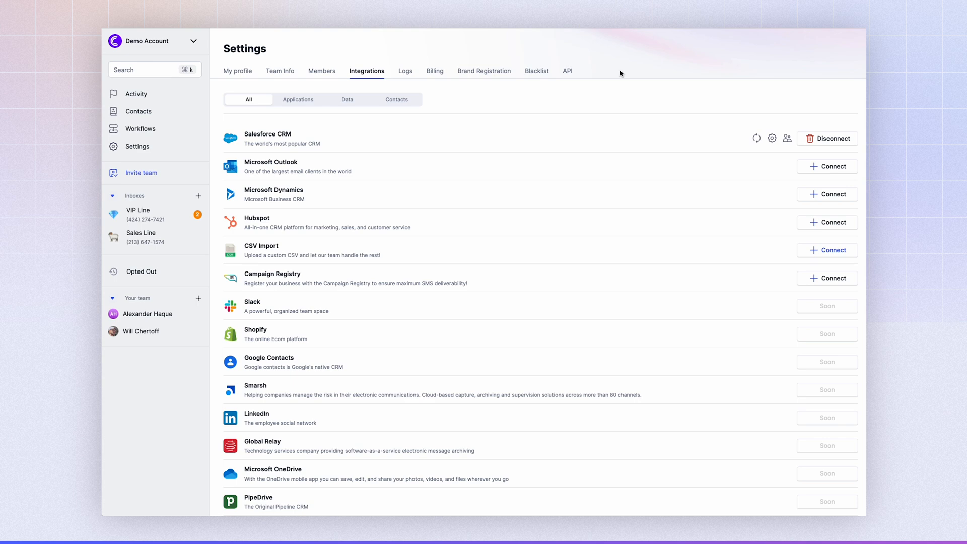
mouse_move(755, 138)
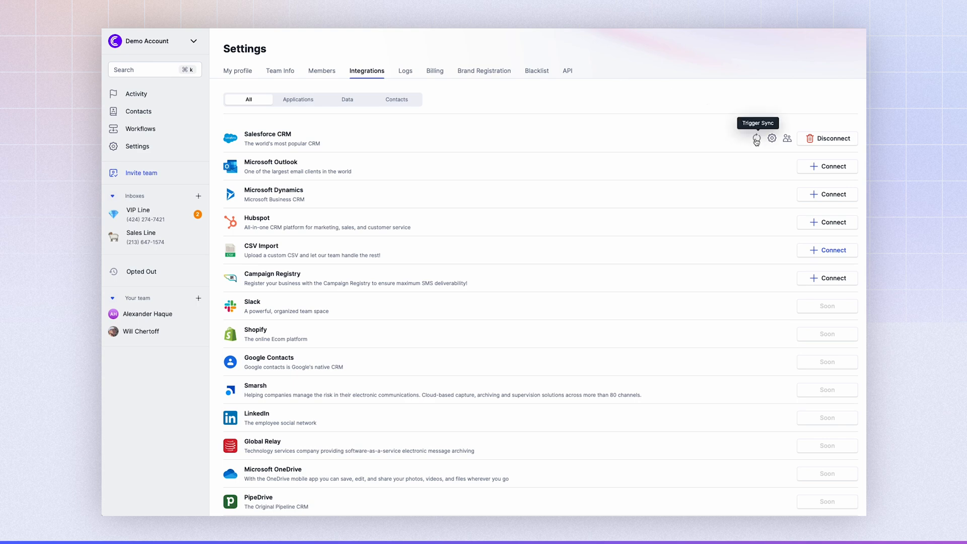
mouse_move(172, 105)
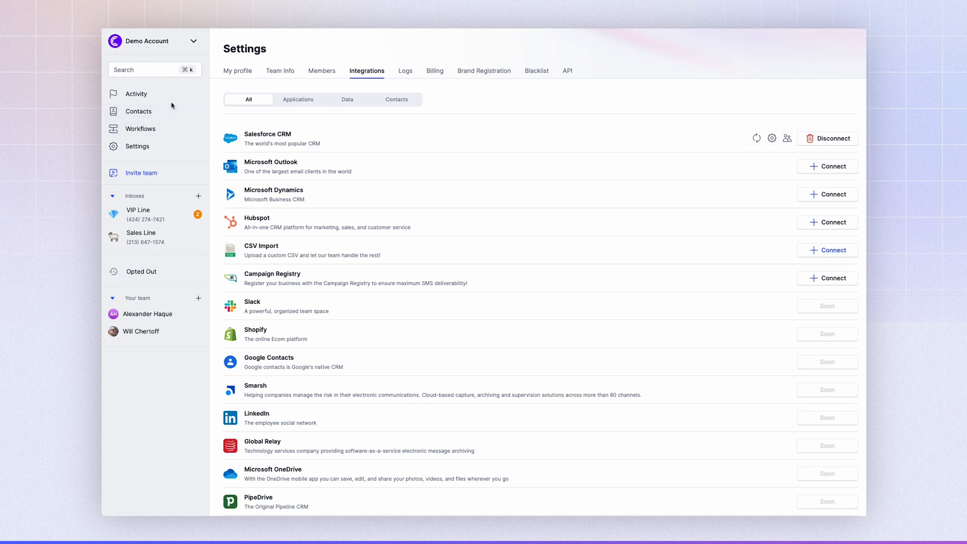
Step: Browse the 1,376-entry contacts list, then return to the VIP Line inbox
click(138, 111)
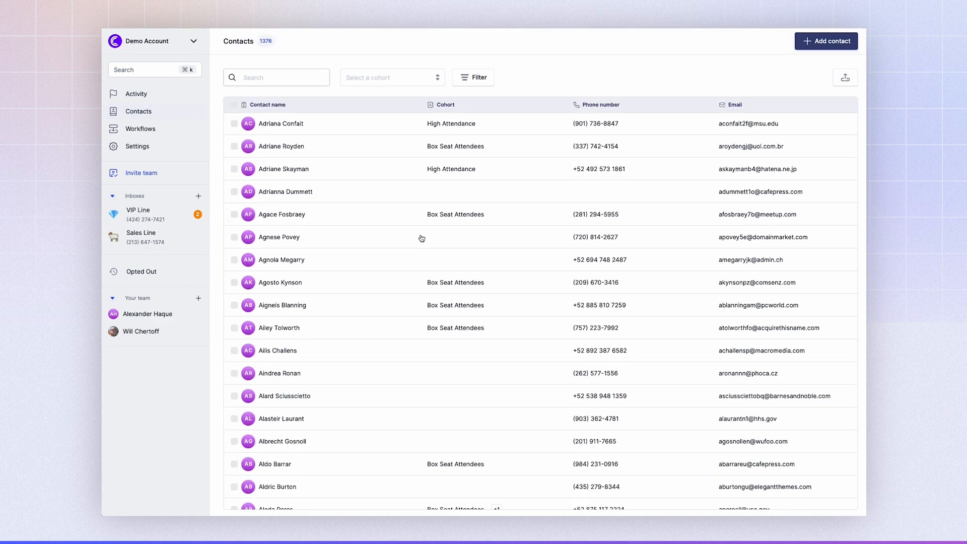
scroll(down, 3)
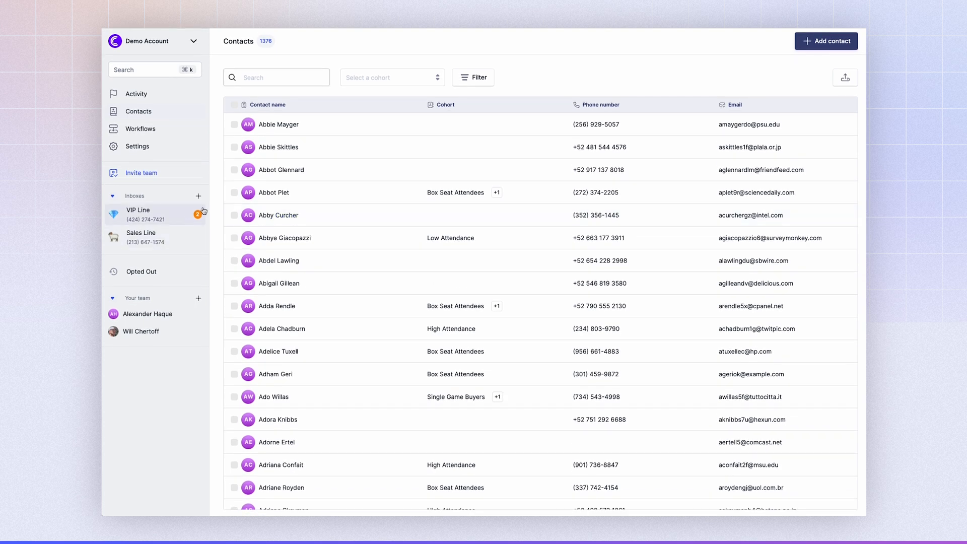
mouse_move(169, 200)
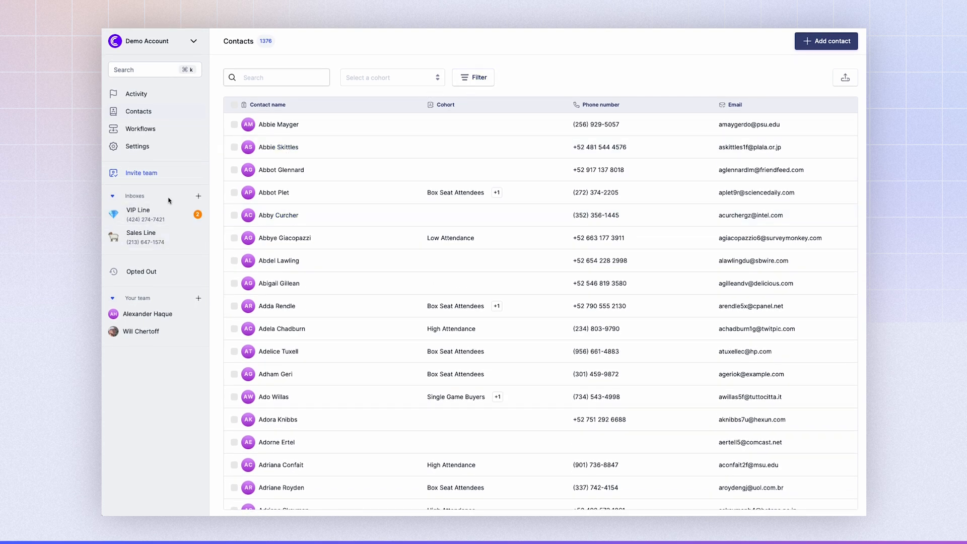
click(139, 214)
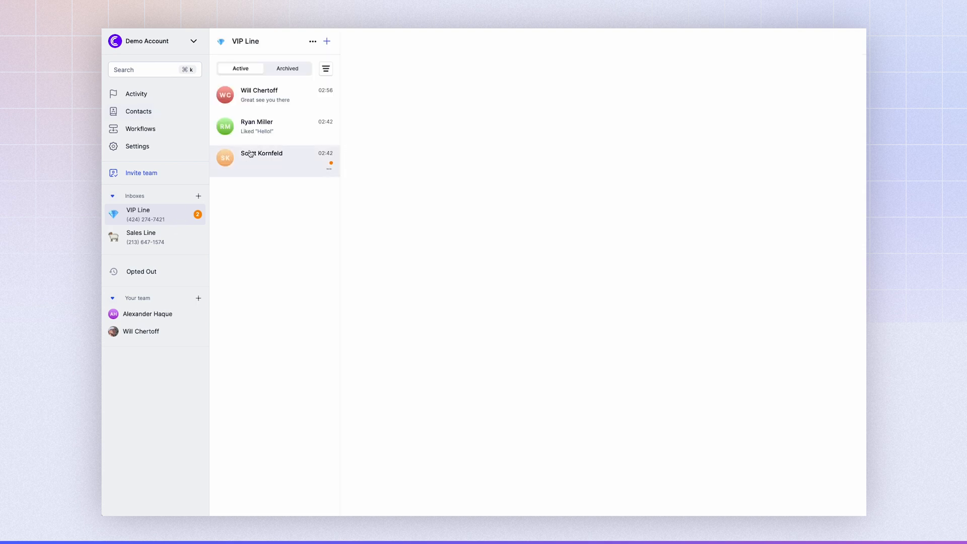
click(327, 41)
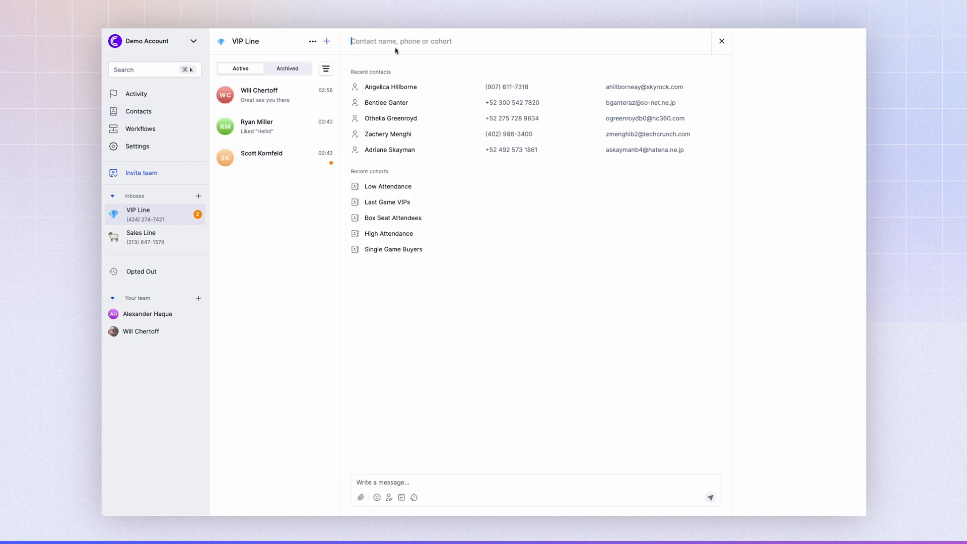
text(alex)
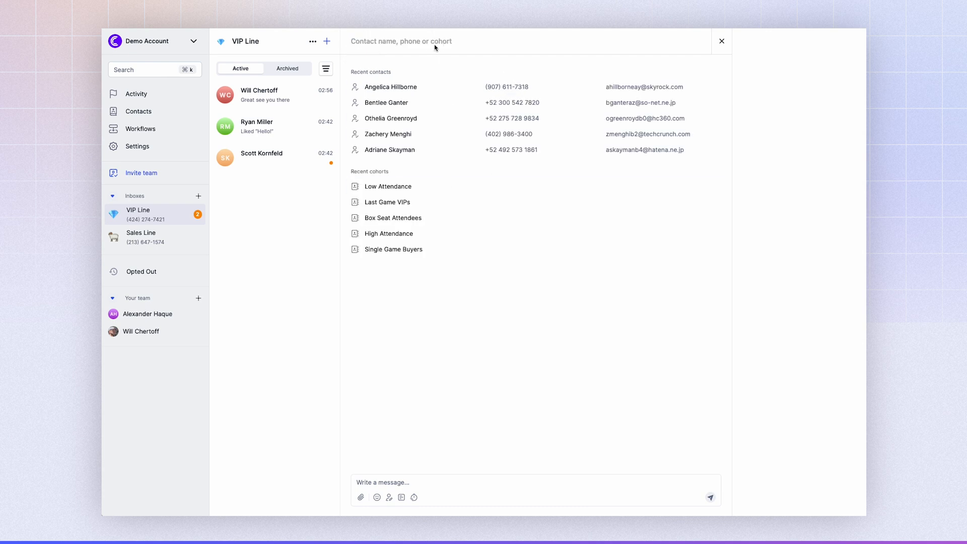
text(alexa)
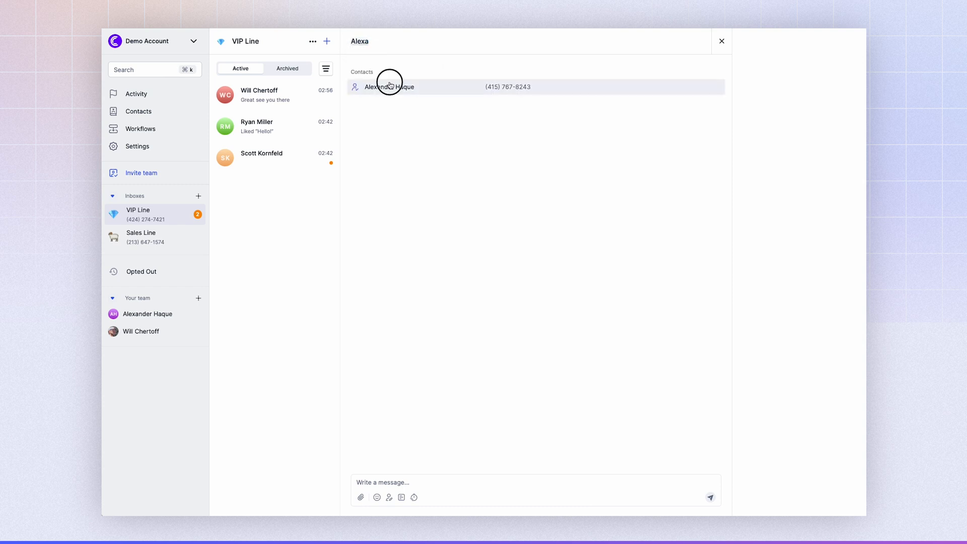
click(389, 86)
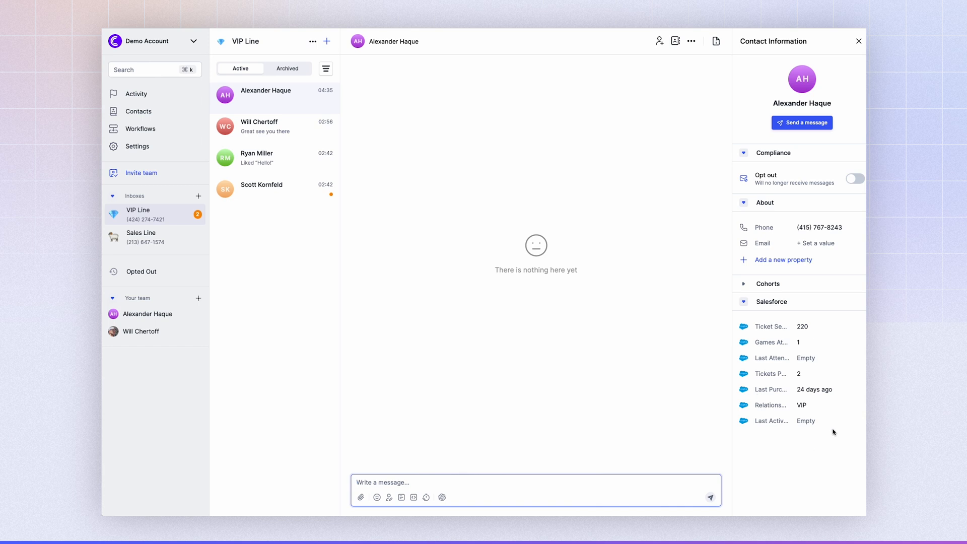
mouse_move(784, 427)
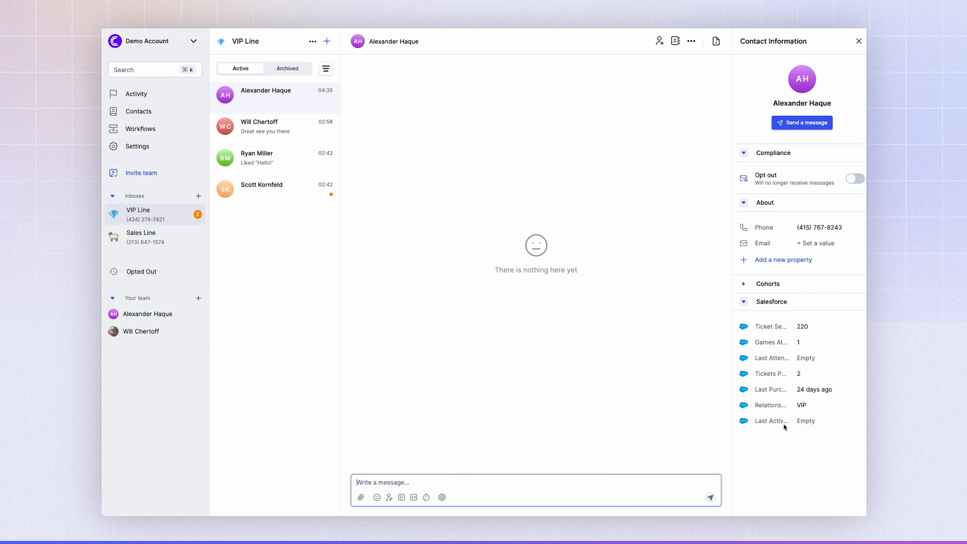
mouse_move(773, 422)
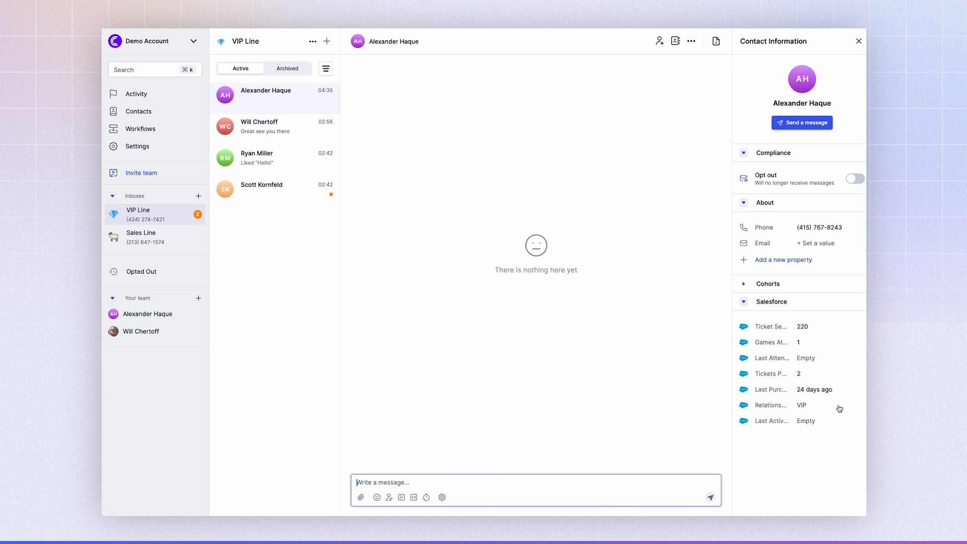
mouse_move(811, 321)
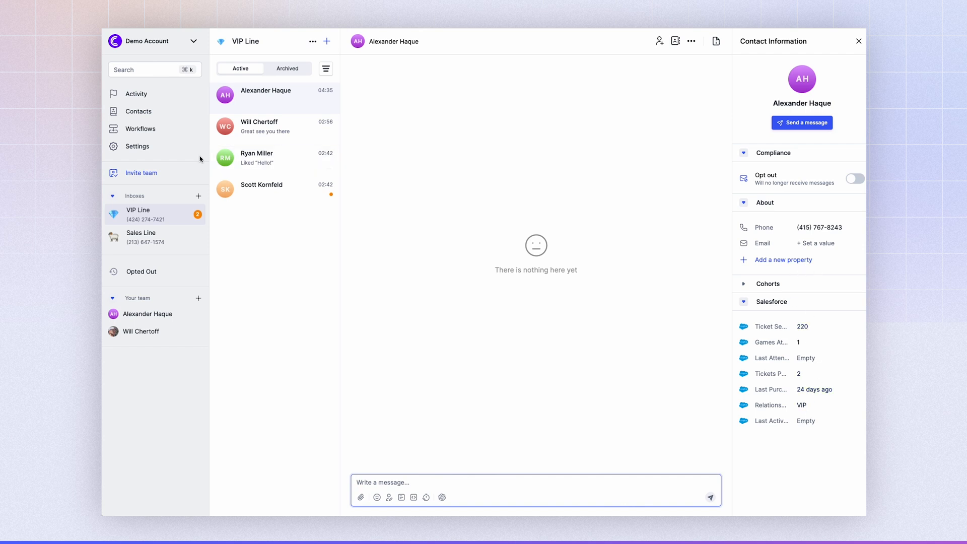
mouse_move(139, 111)
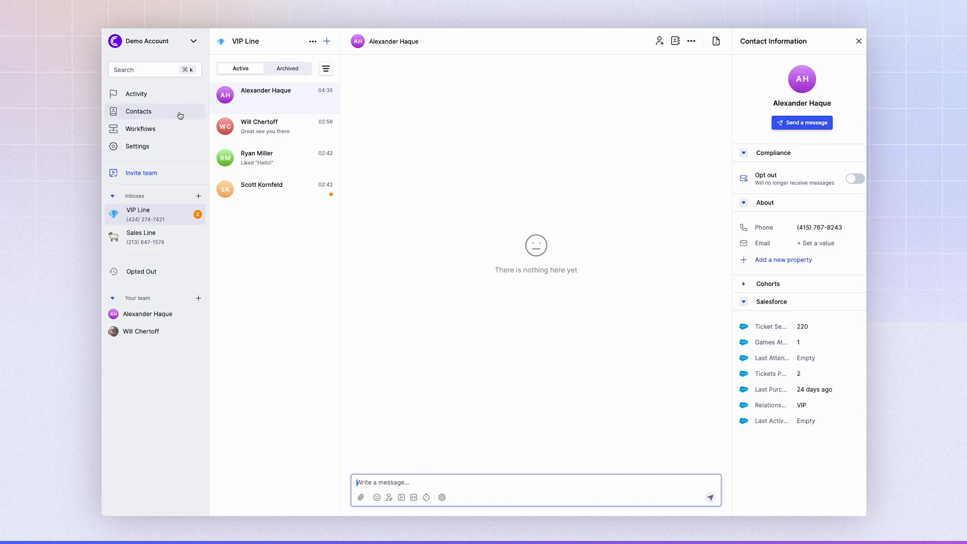
Step: Filter contacts on the Salesforce property Ticket Section Is 220, leaving 686 of 1376 matches
click(138, 111)
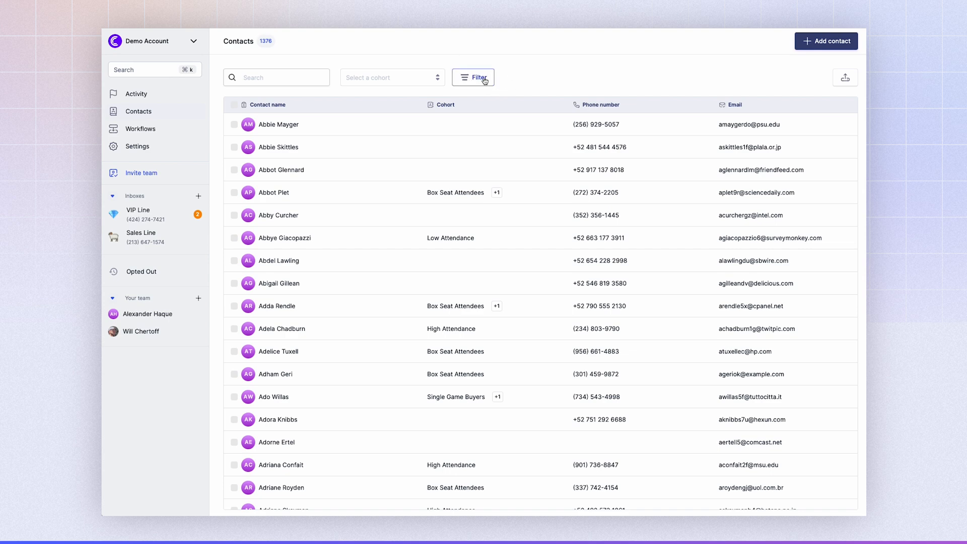
click(474, 78)
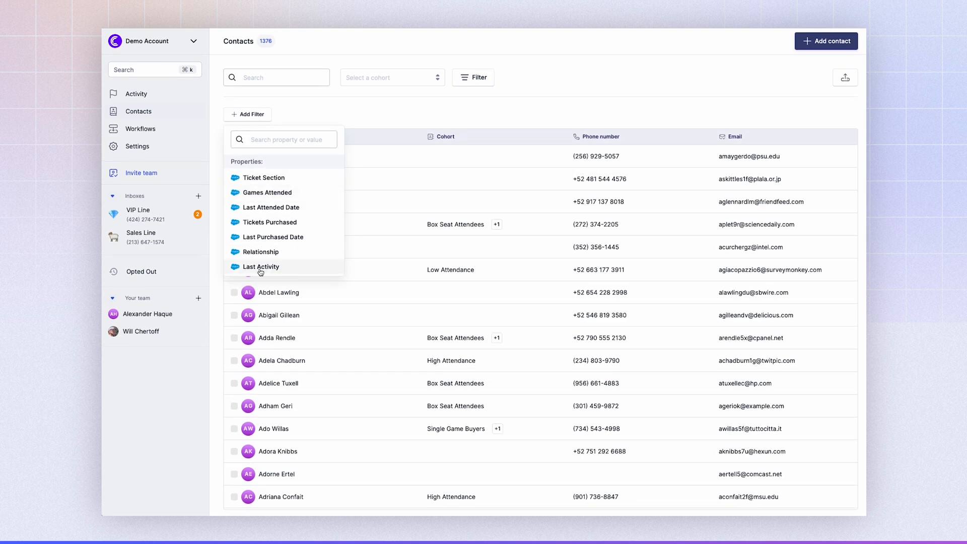
mouse_move(284, 266)
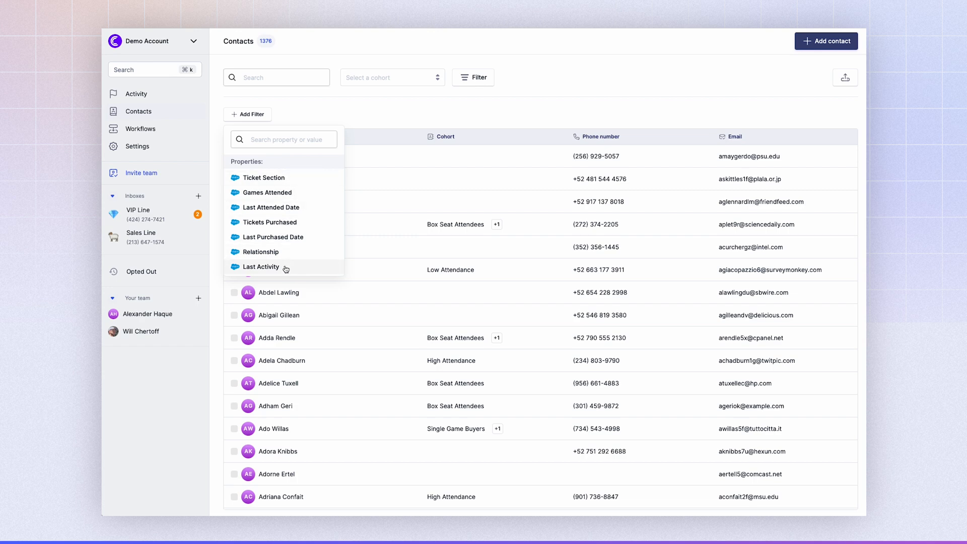
mouse_move(316, 184)
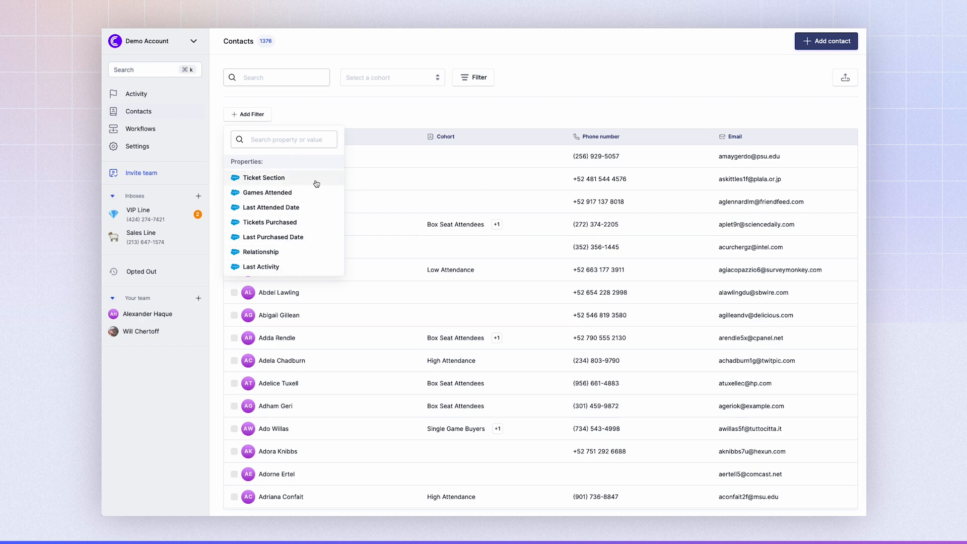
mouse_move(325, 182)
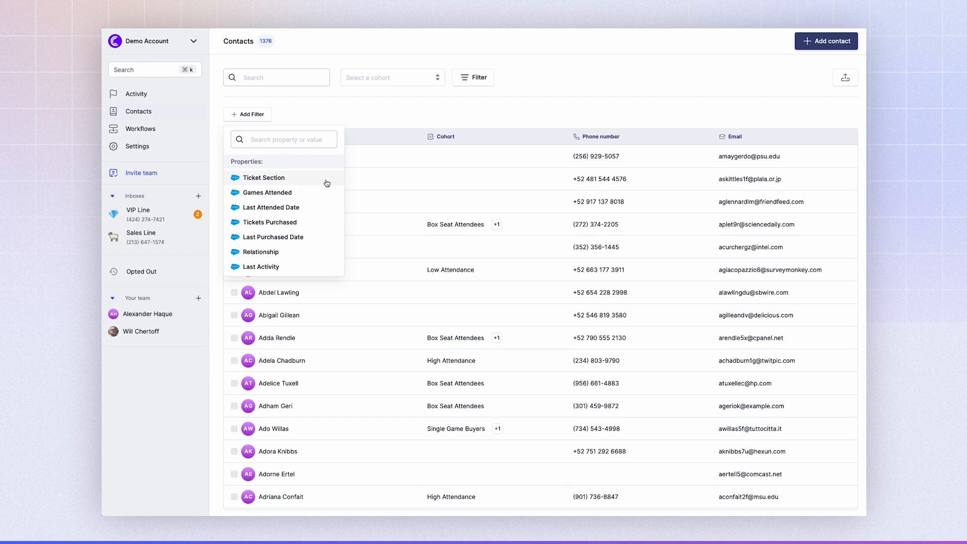
click(263, 177)
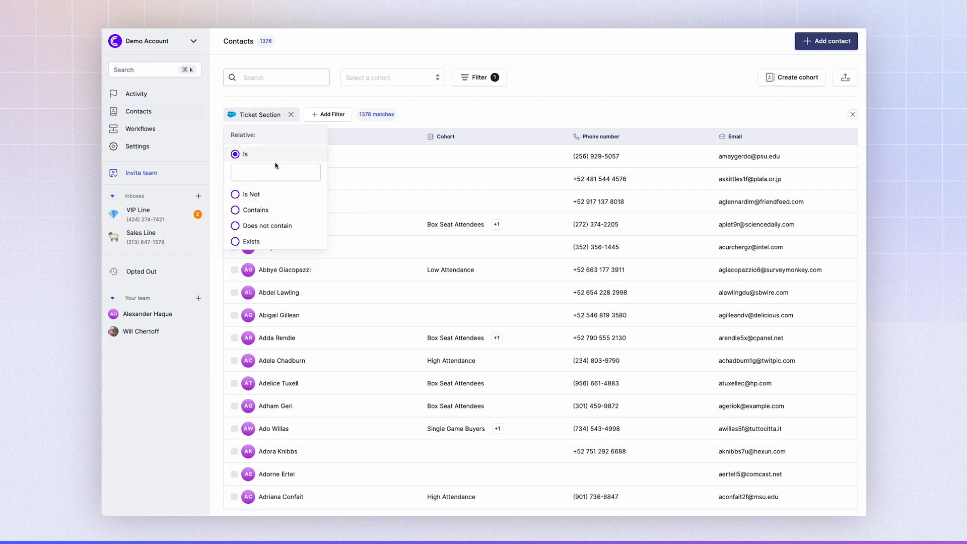
text(220)
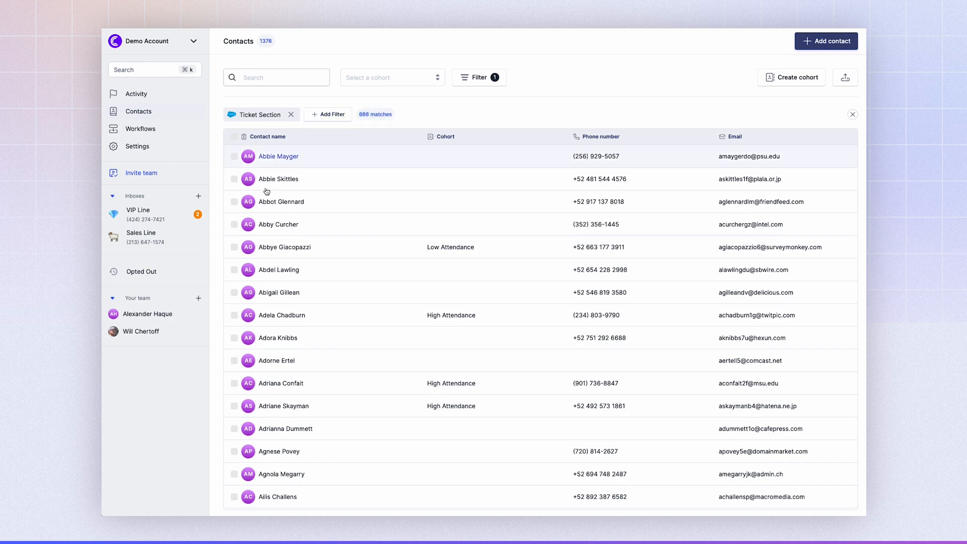
mouse_move(336, 87)
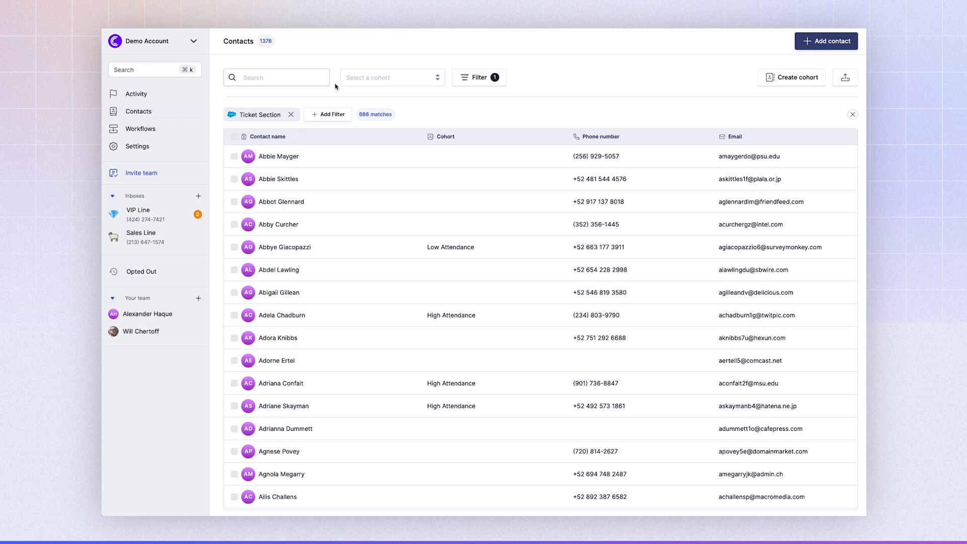
mouse_move(733, 29)
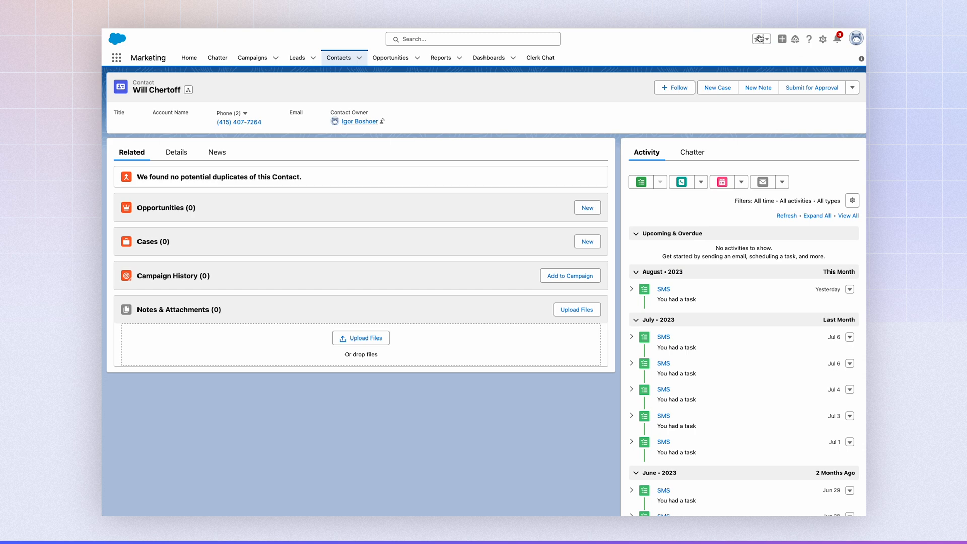
Step: Create and save a Salesforce contact named Demo Contact via the global actions menu
click(782, 39)
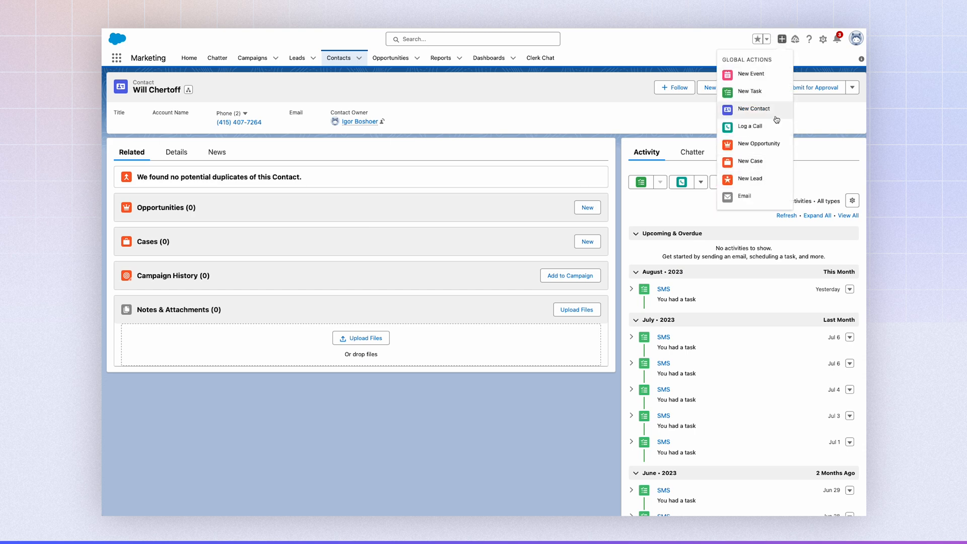
click(754, 109)
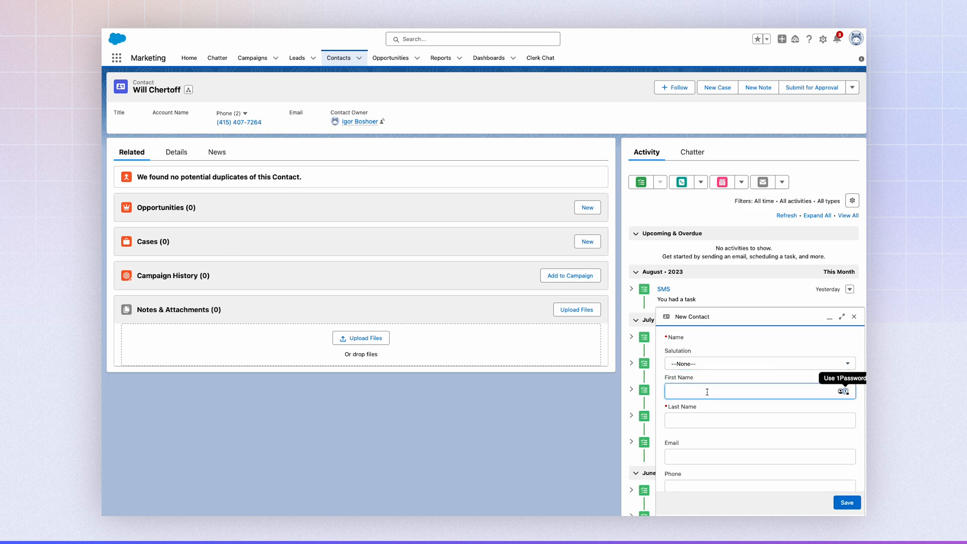
text(Contact)
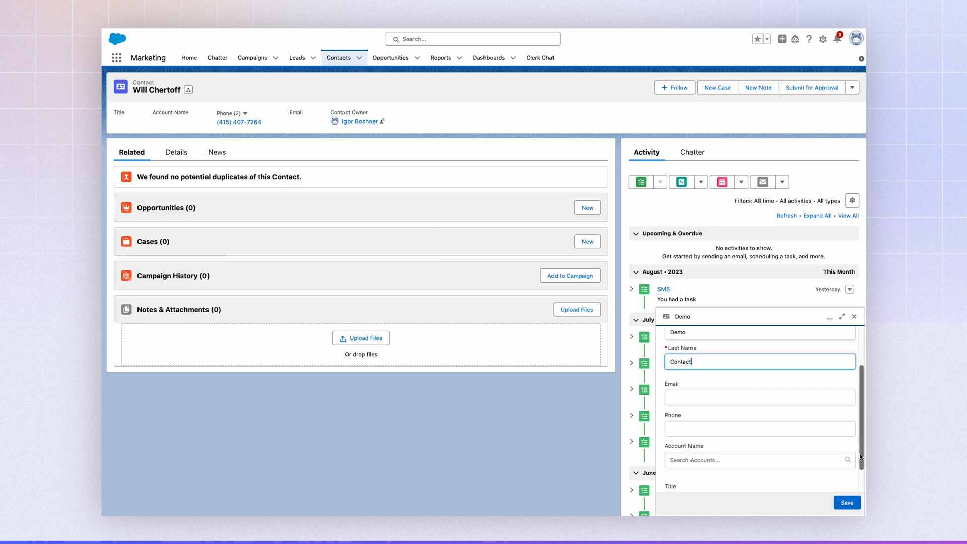
click(846, 501)
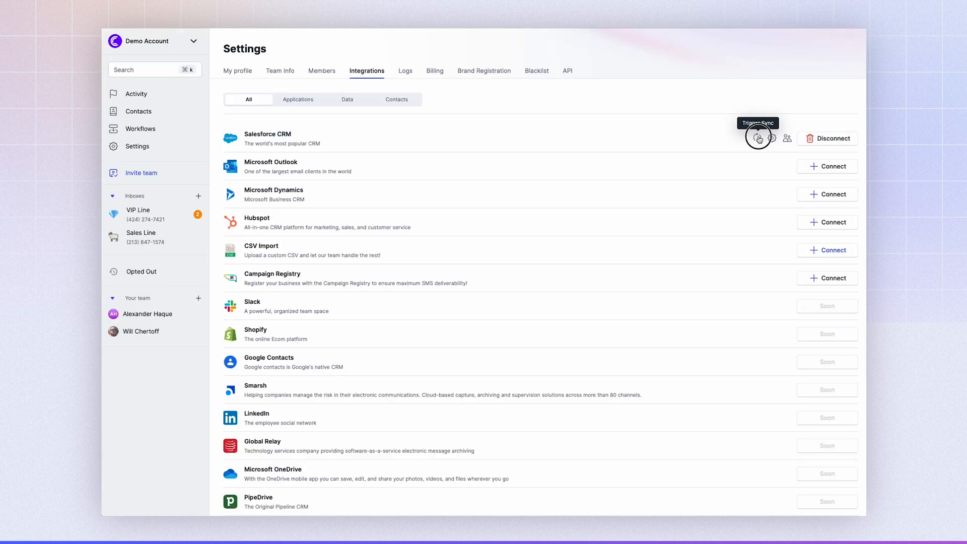
mouse_move(163, 111)
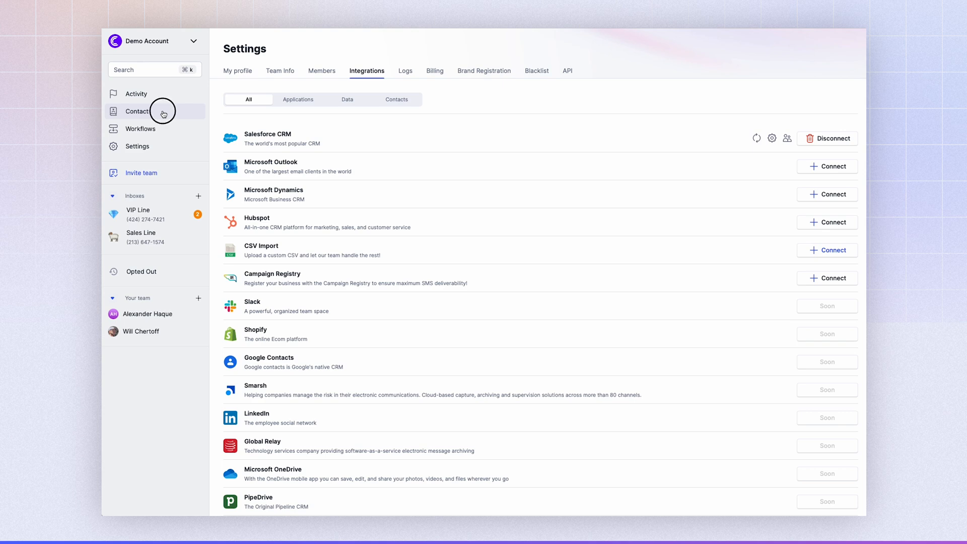
Step: Search Clerk Chat contacts for 'demo contact', returning the single synced Demo Contact
click(138, 111)
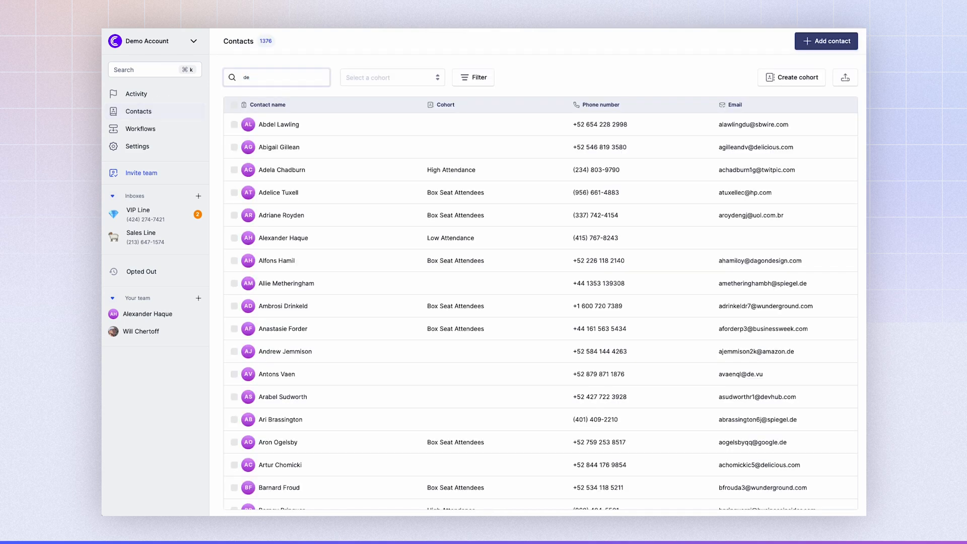
text(demo contact)
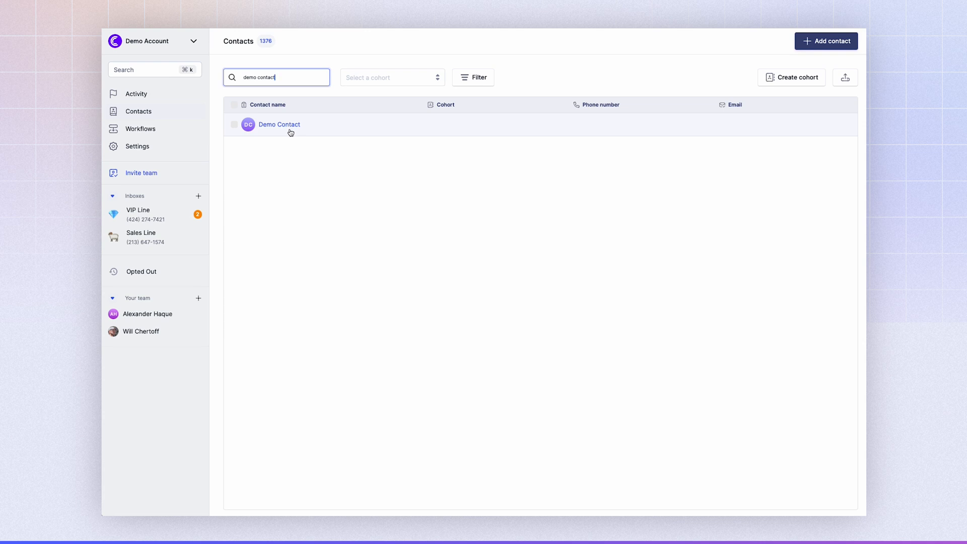
mouse_move(329, 173)
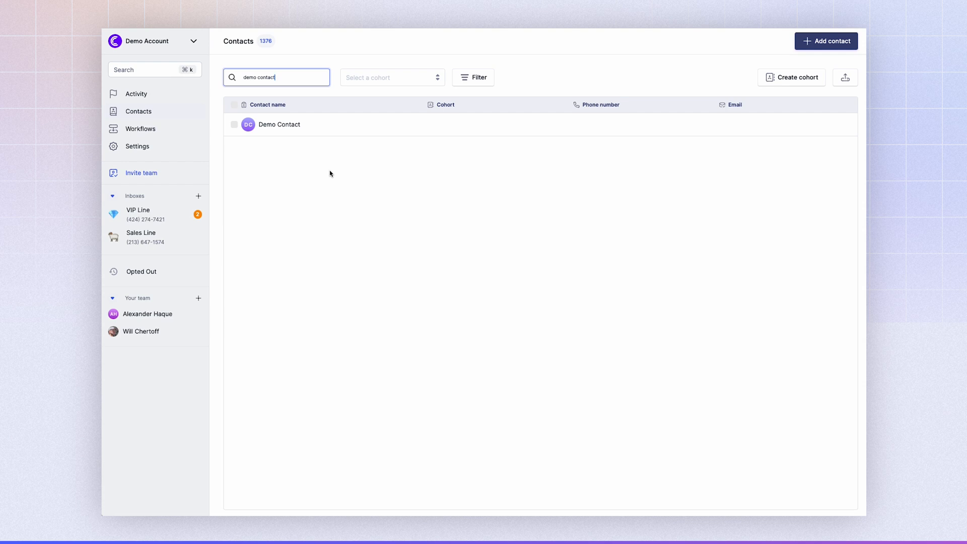
mouse_move(257, 213)
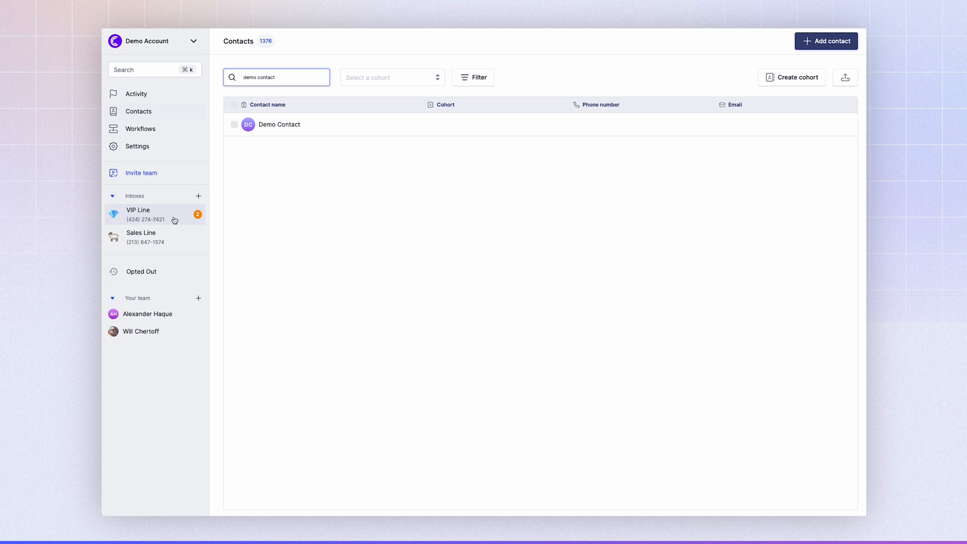
Step: Return to the VIP Line inbox and view one of its conversations
click(138, 214)
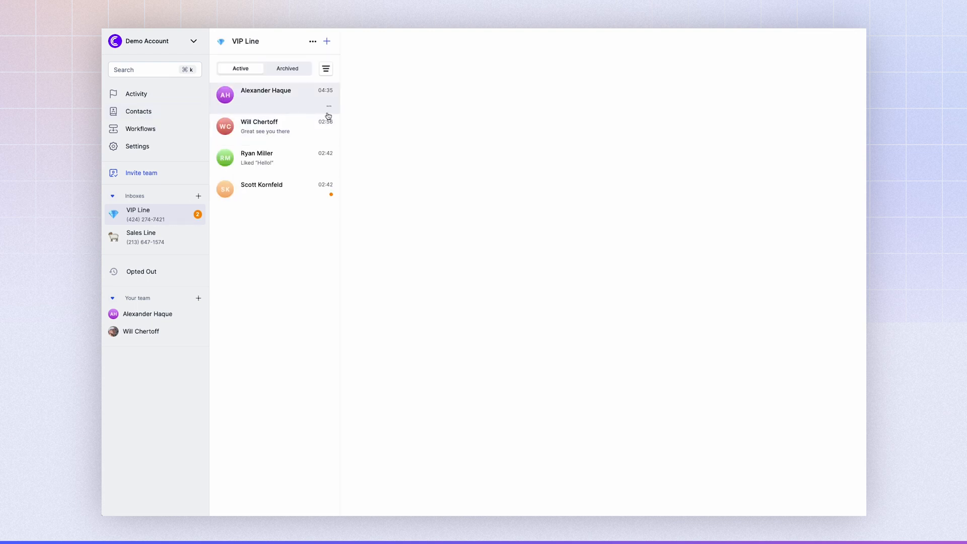
click(266, 95)
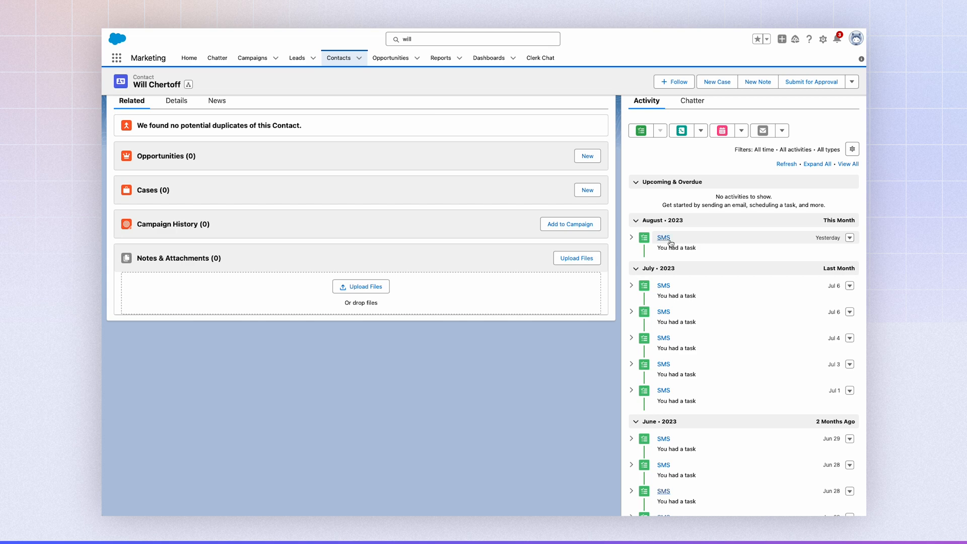
Step: View the latest logged SMS task and select its comment showing the sending number and 'Test'
click(663, 238)
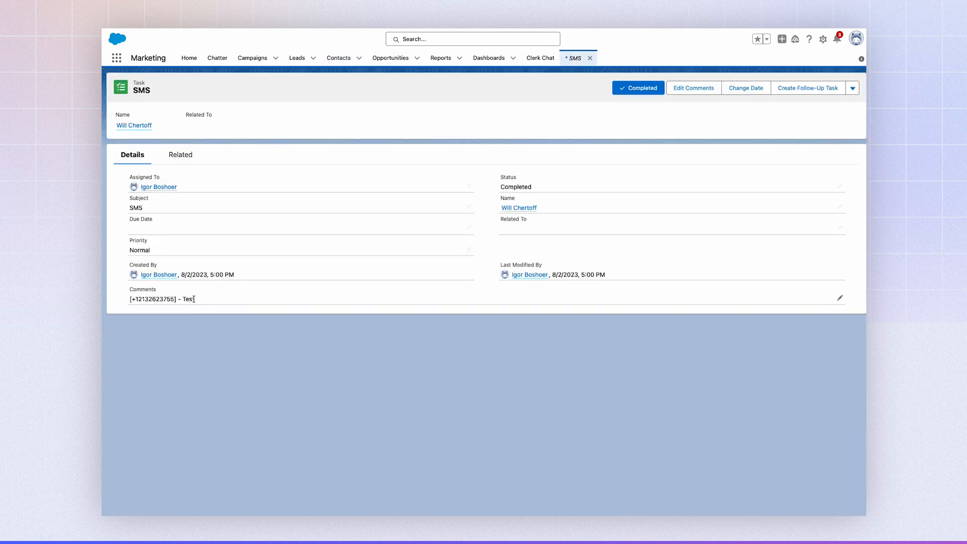
double_click(162, 299)
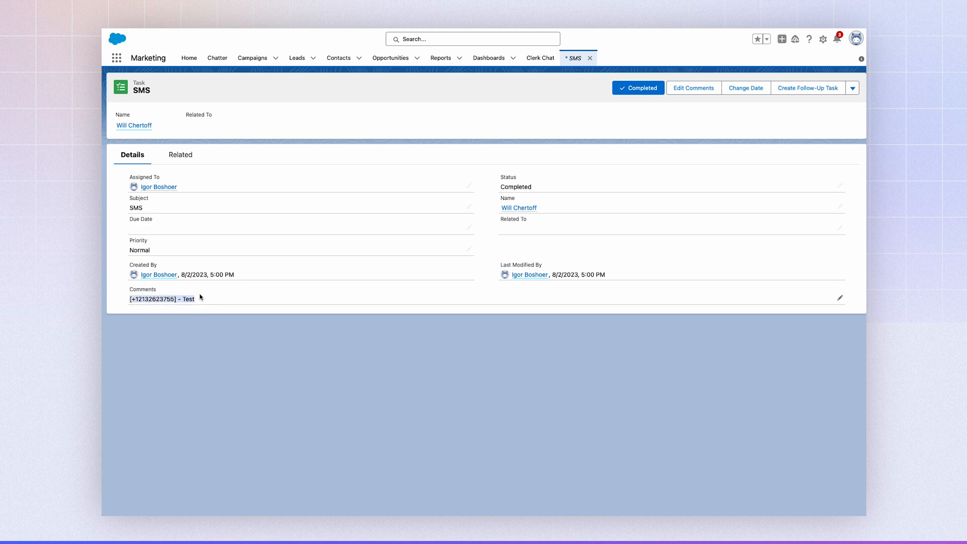
mouse_move(195, 298)
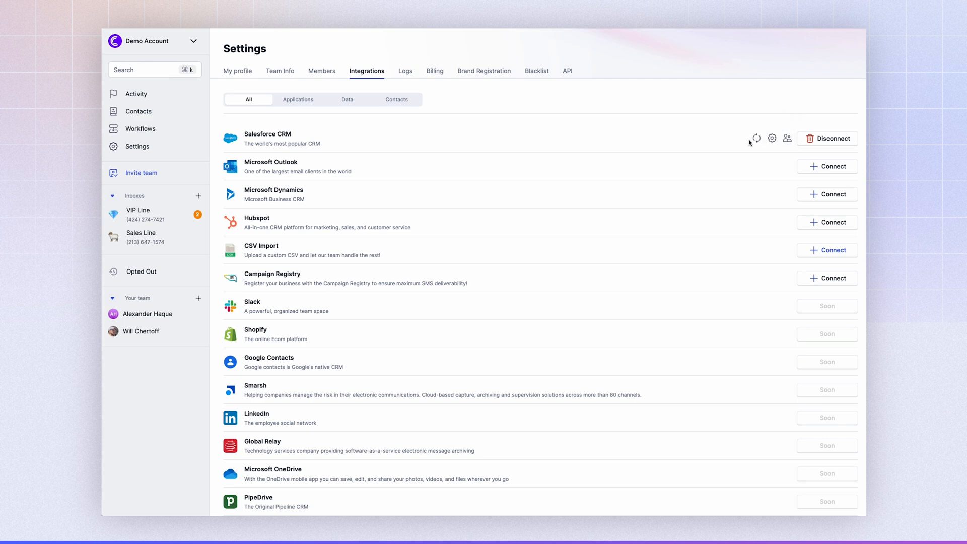
mouse_move(290, 32)
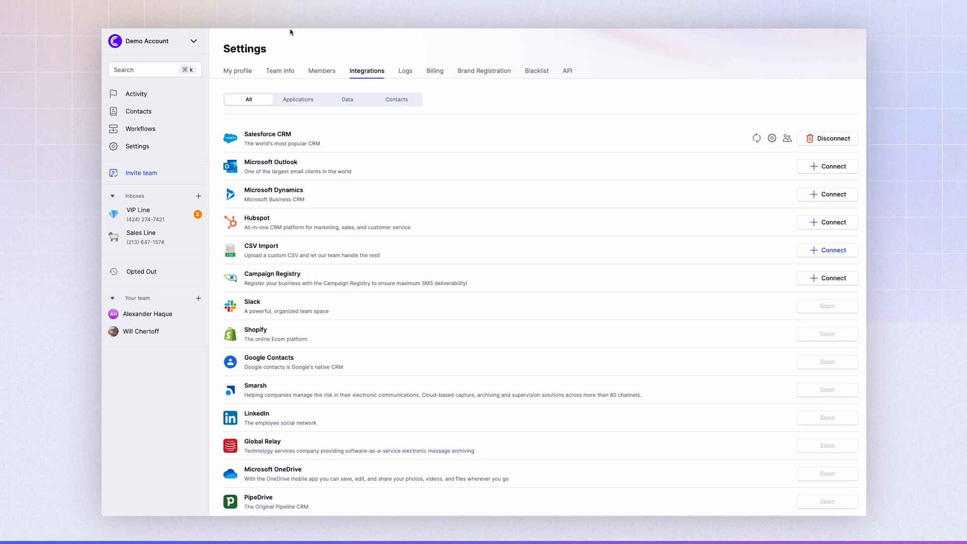
mouse_move(772, 138)
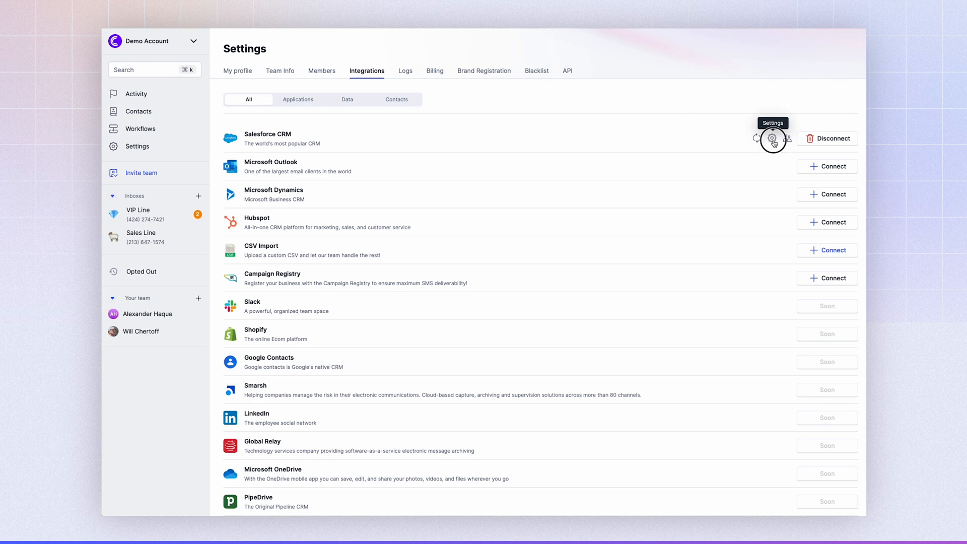
Step: In the Salesforce CRM field-sync settings, untick the First Name column
click(773, 138)
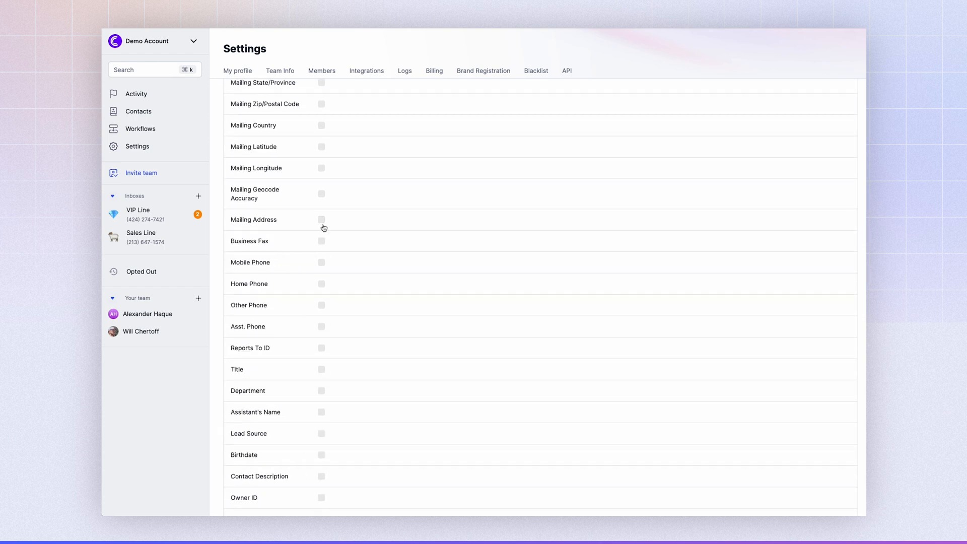
mouse_move(327, 292)
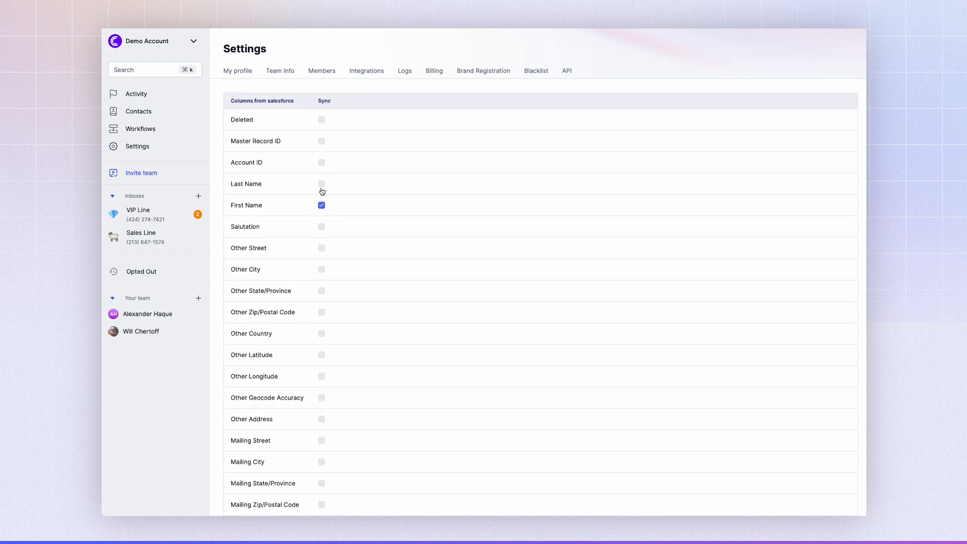
click(322, 206)
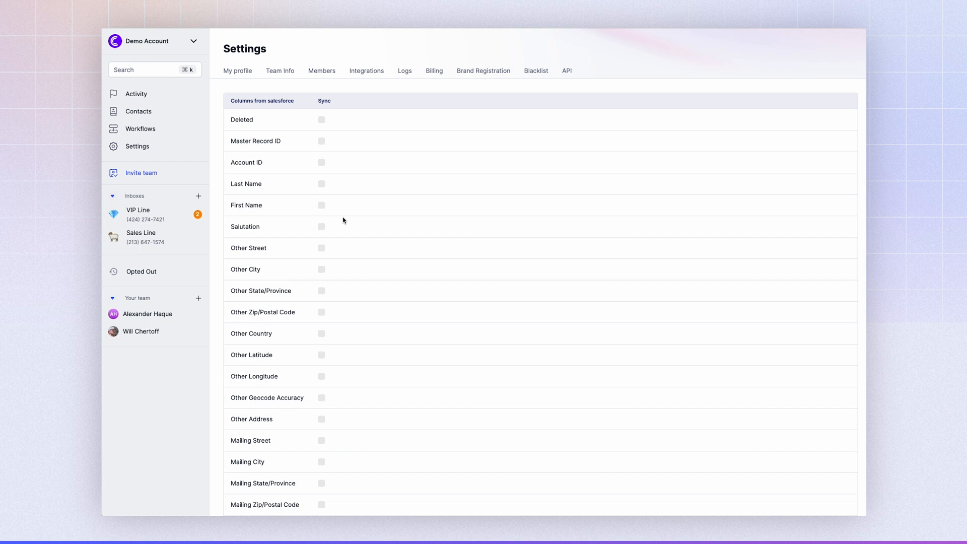
mouse_move(265, 192)
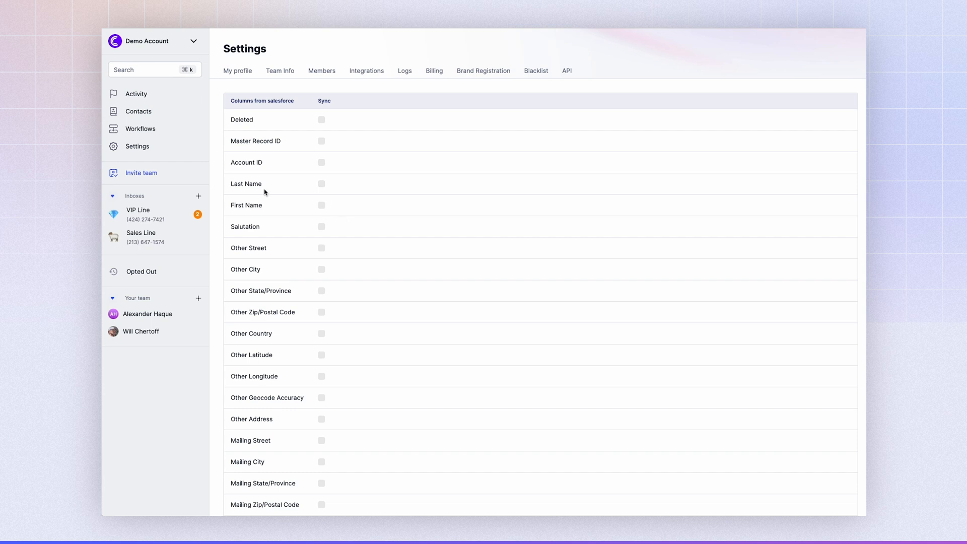